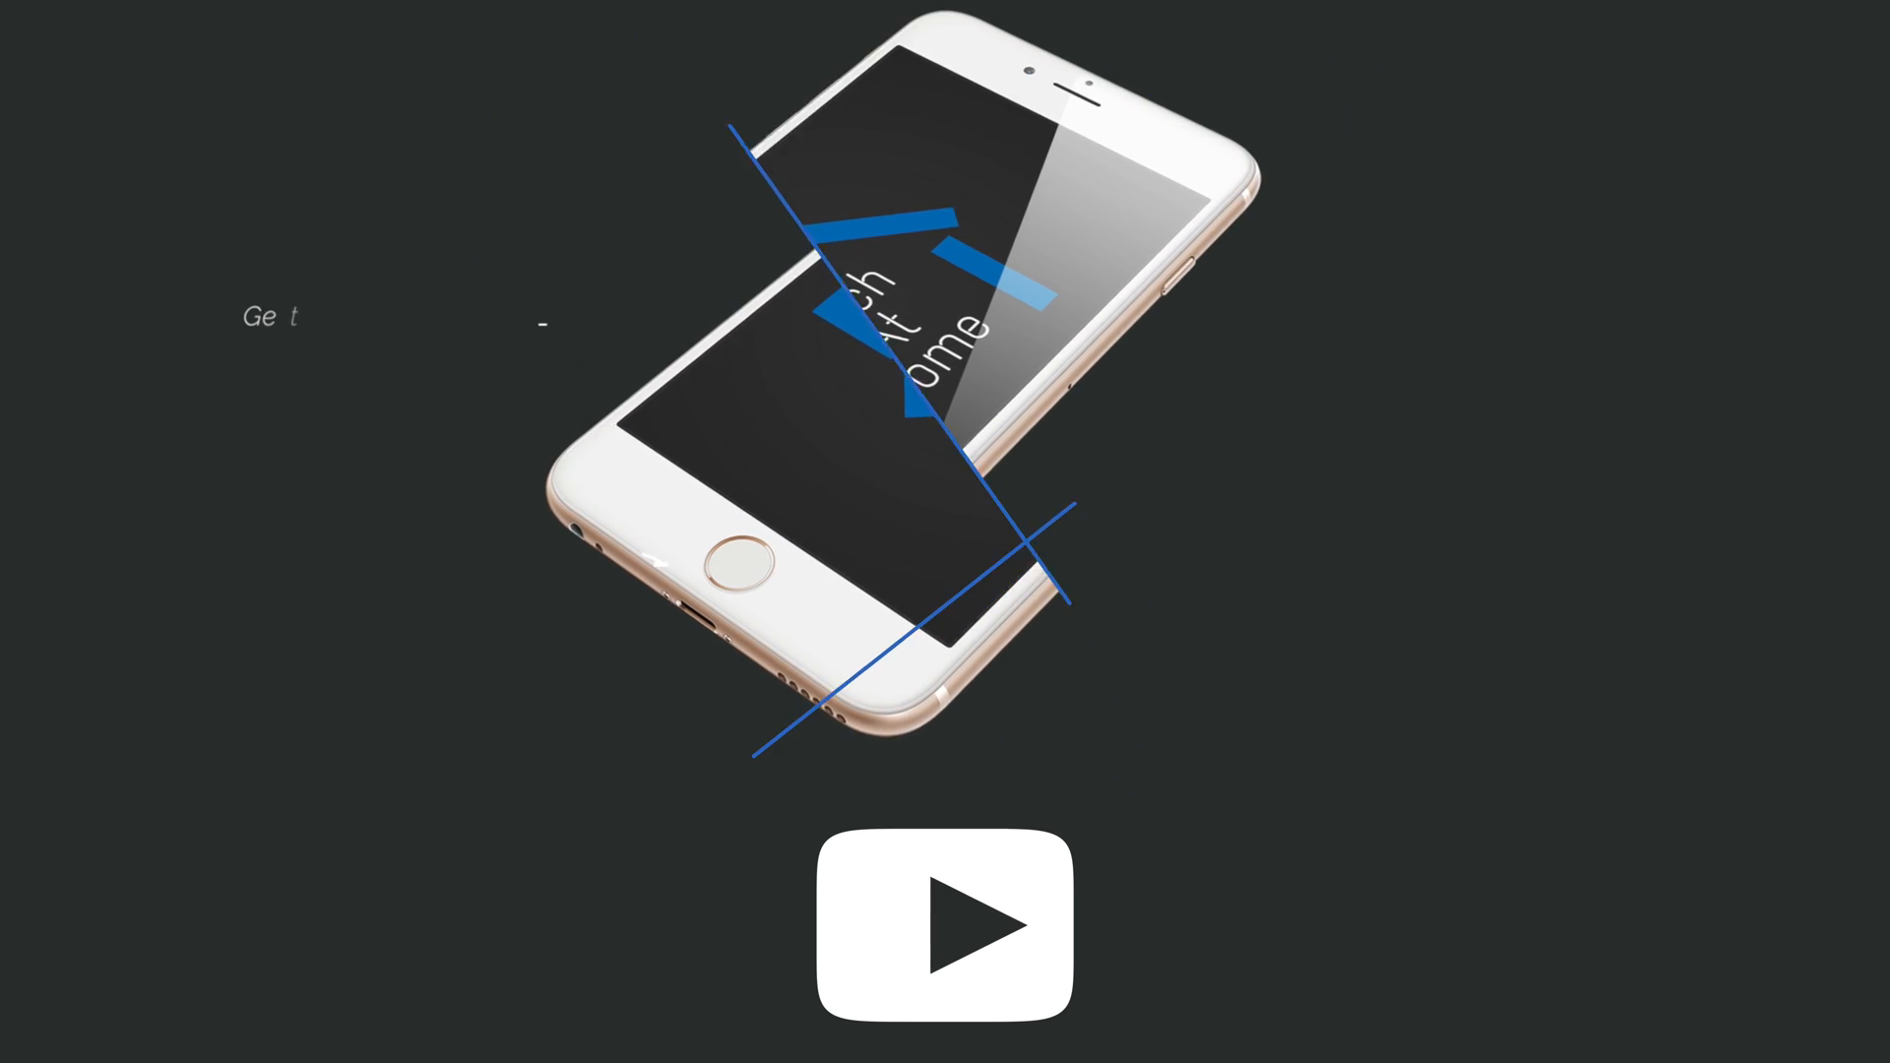
click(940, 934)
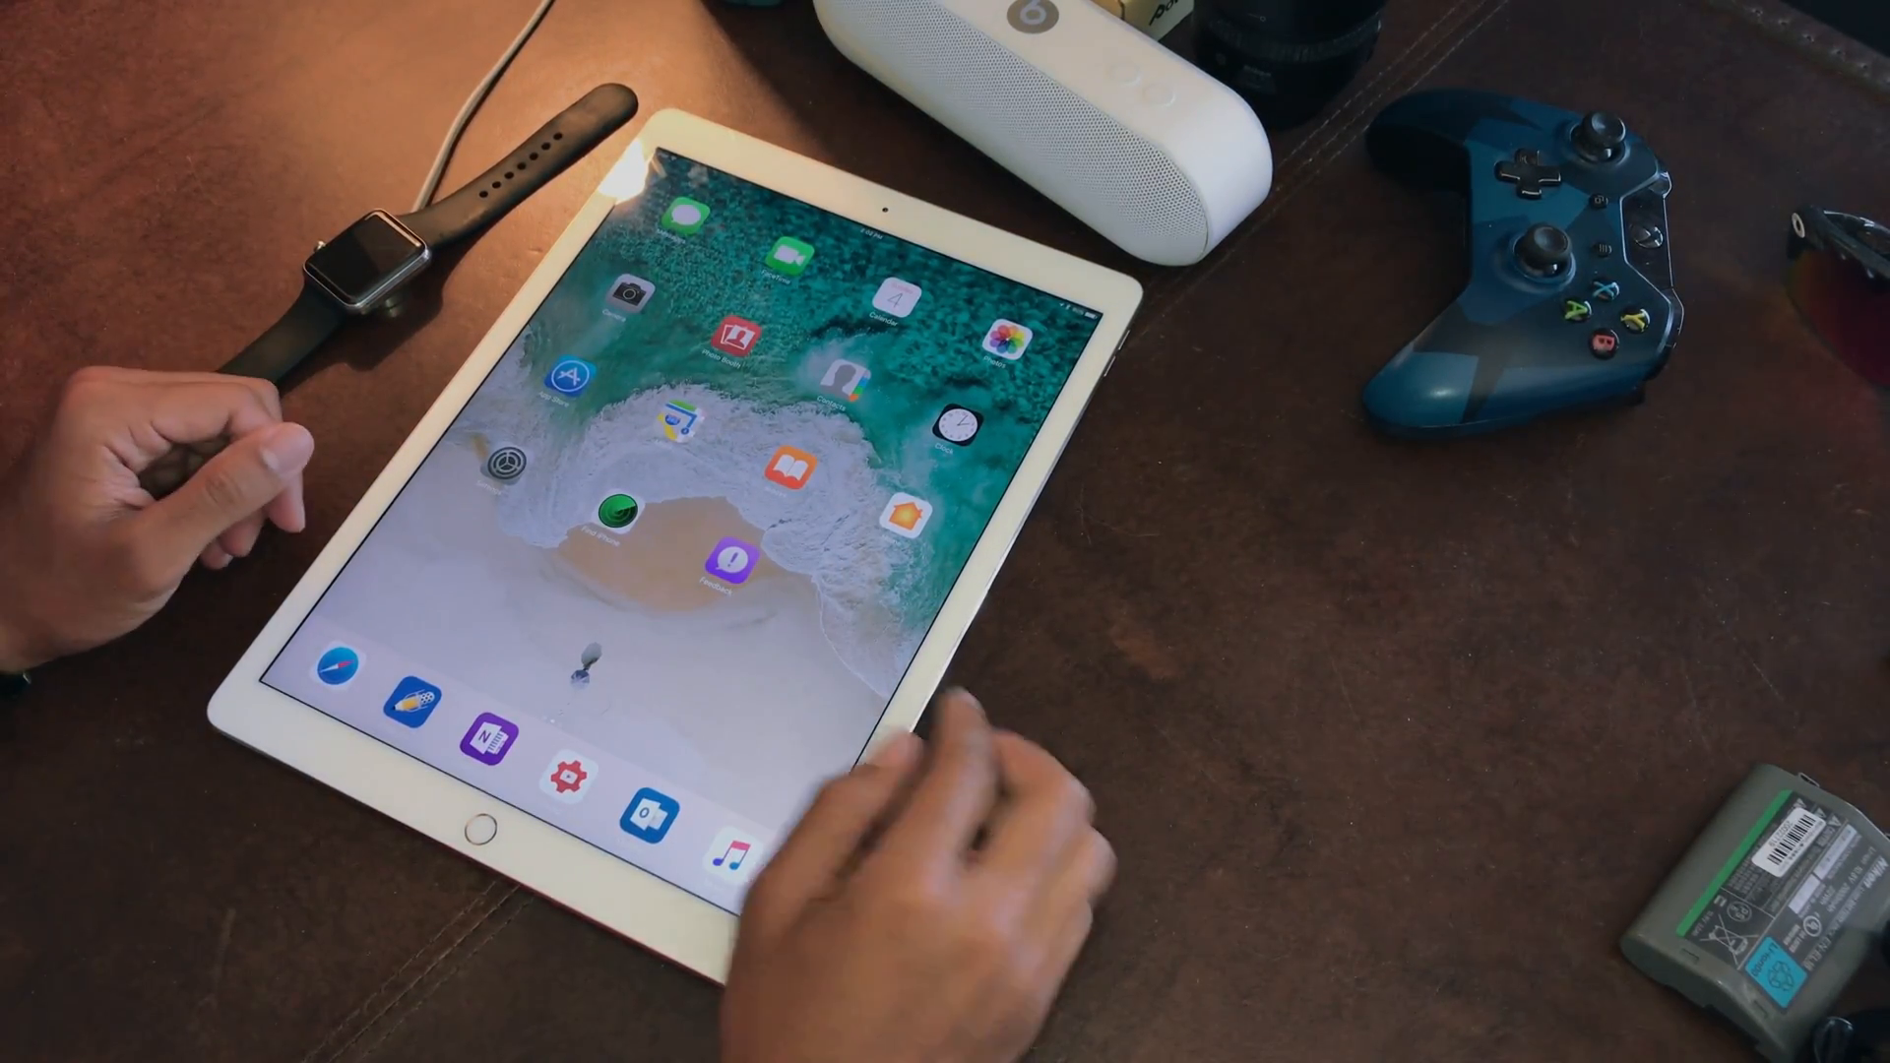